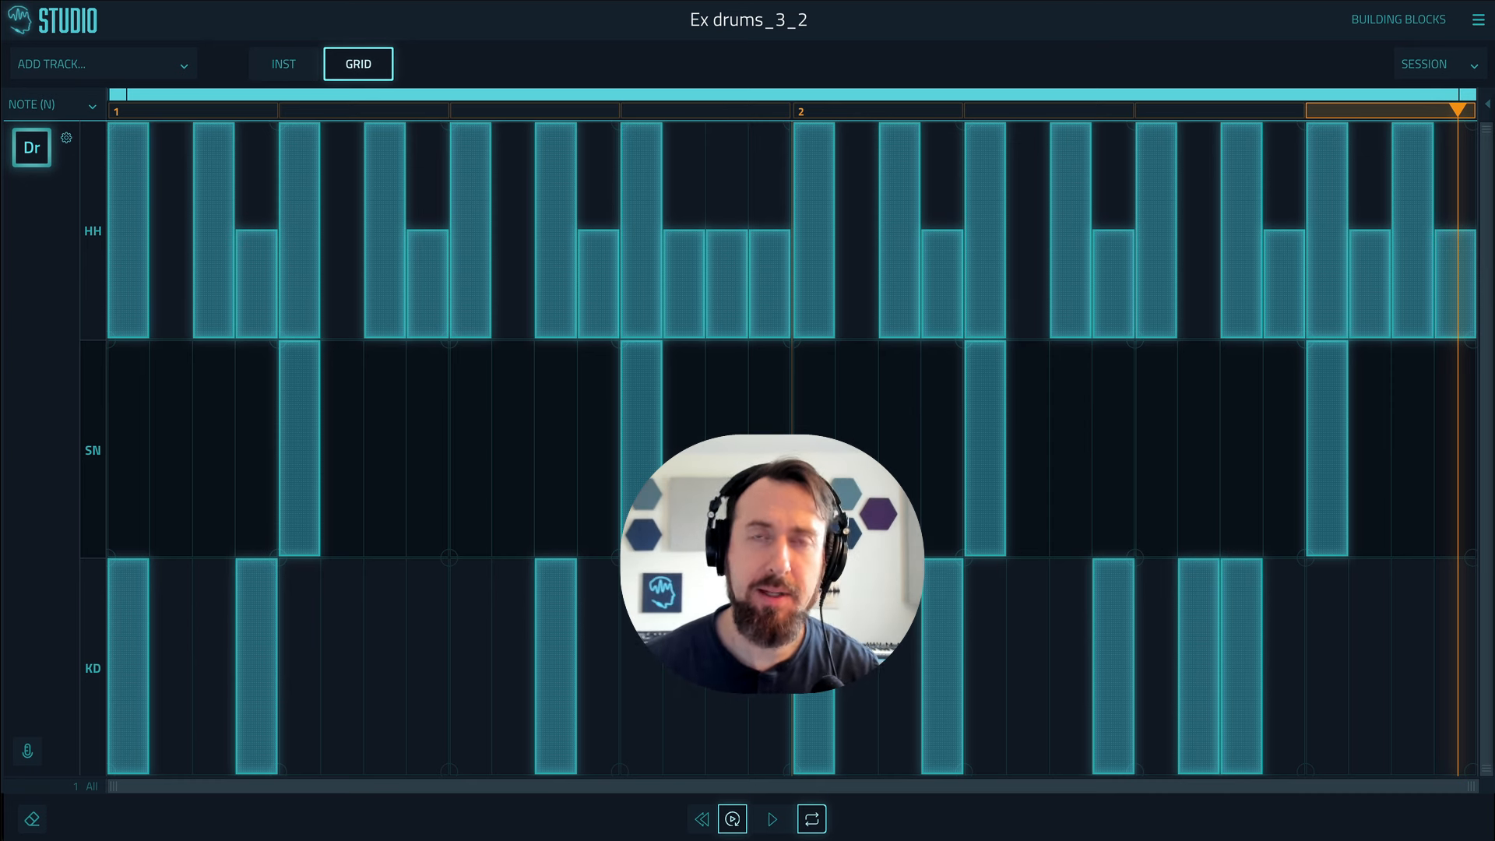
mouse_move(59, 230)
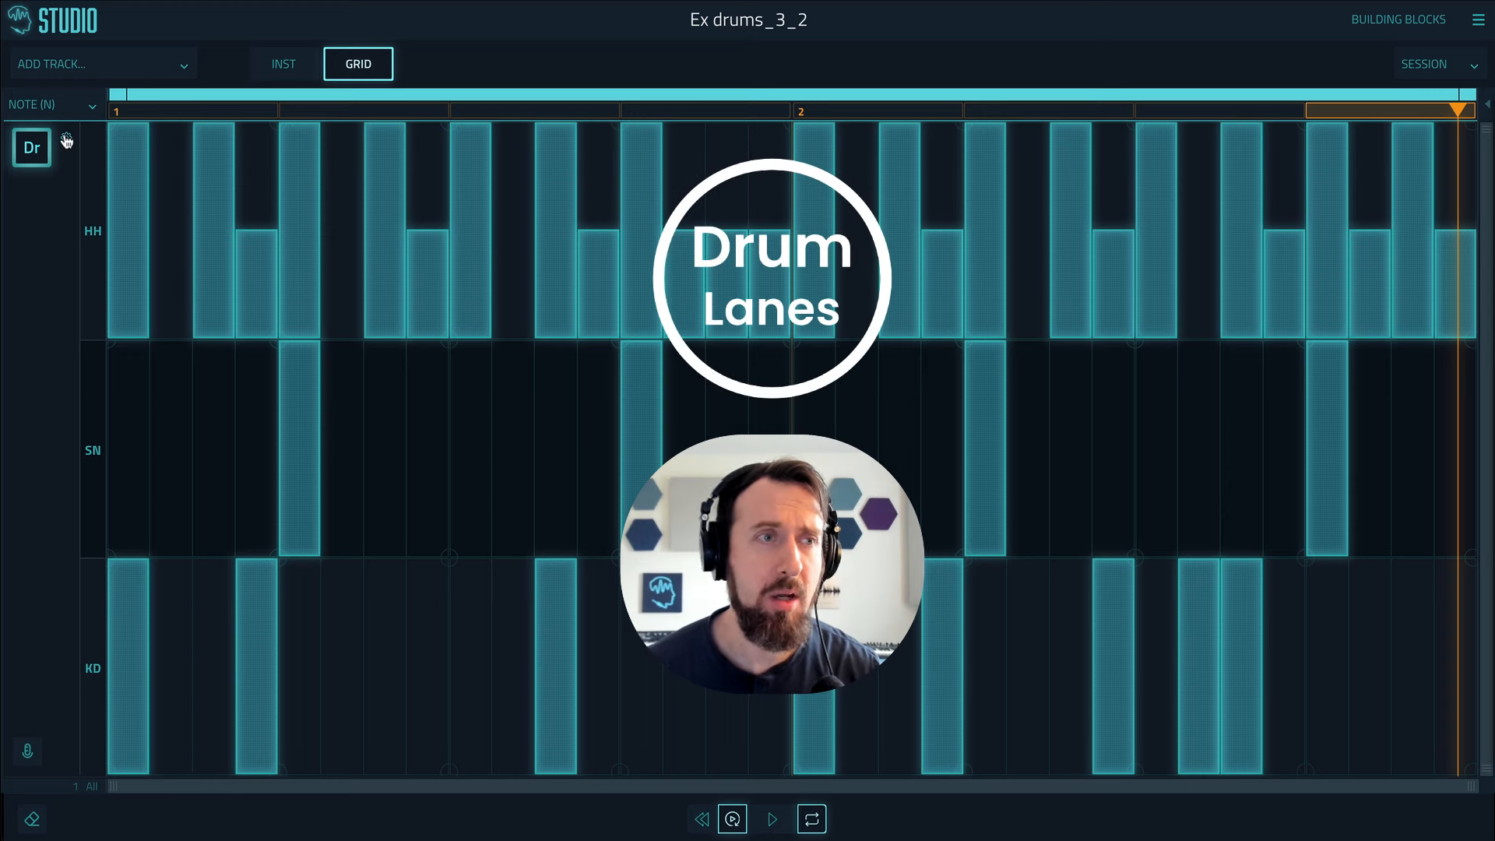
- Open the Dr track settings in the Ex drums_3_2 grid
left_click(30, 148)
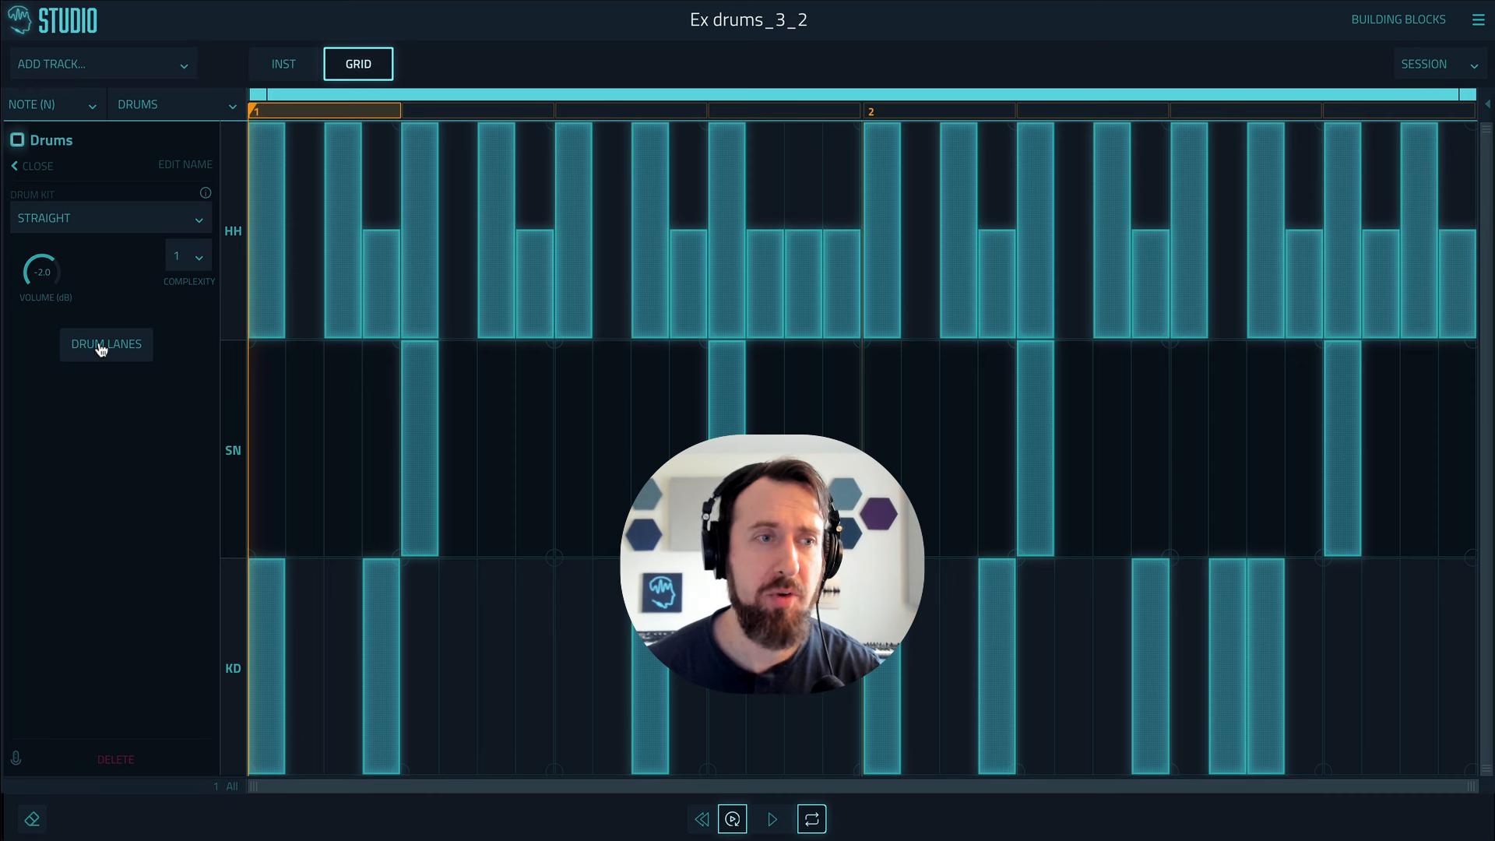
- Show Drum Lanes, then solo and unsolo the hi-hat lane
left_click(106, 344)
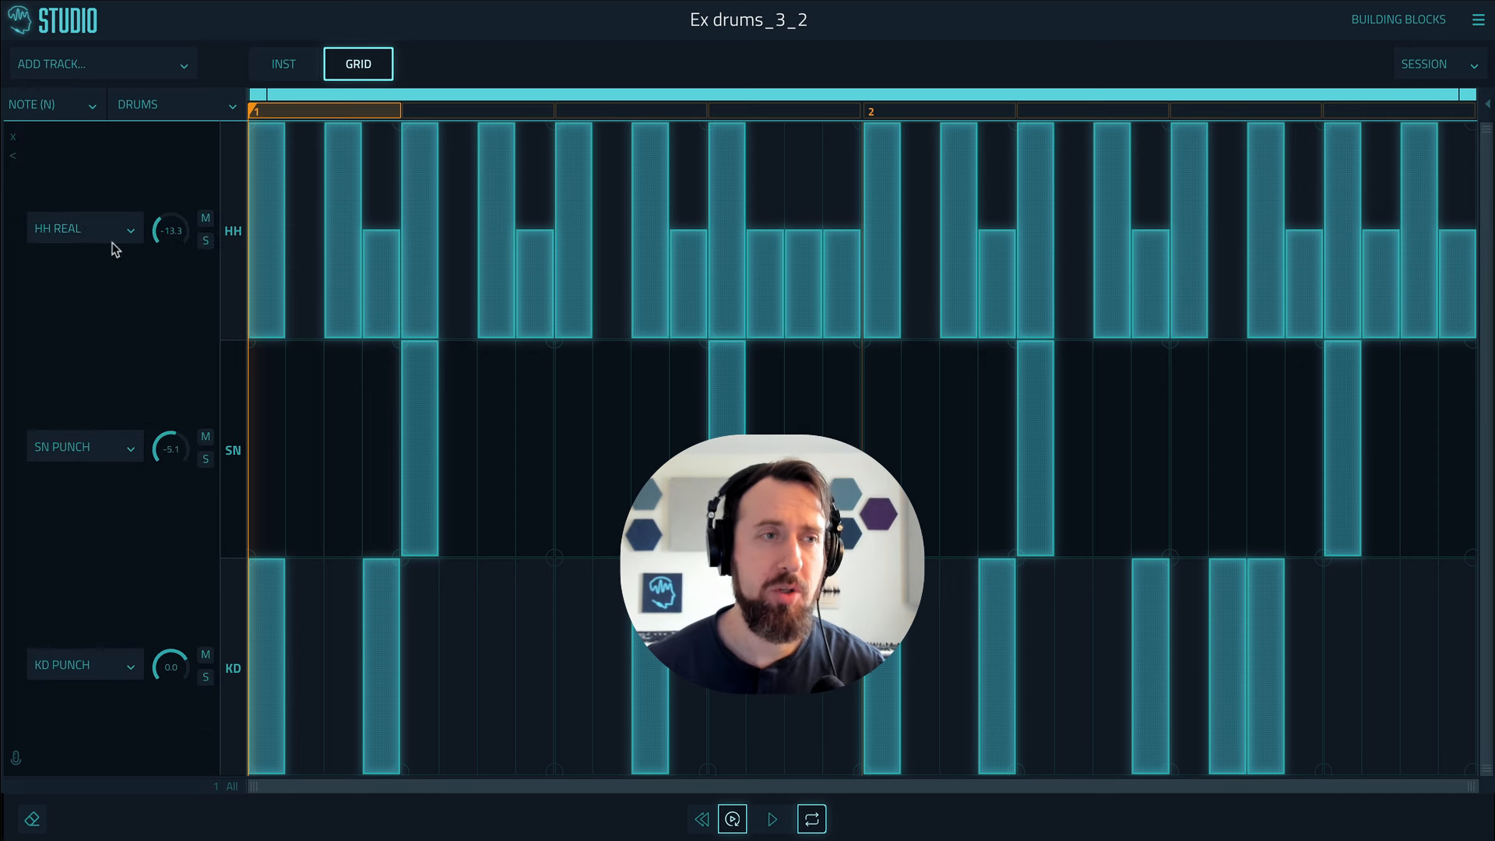
mouse_move(138, 233)
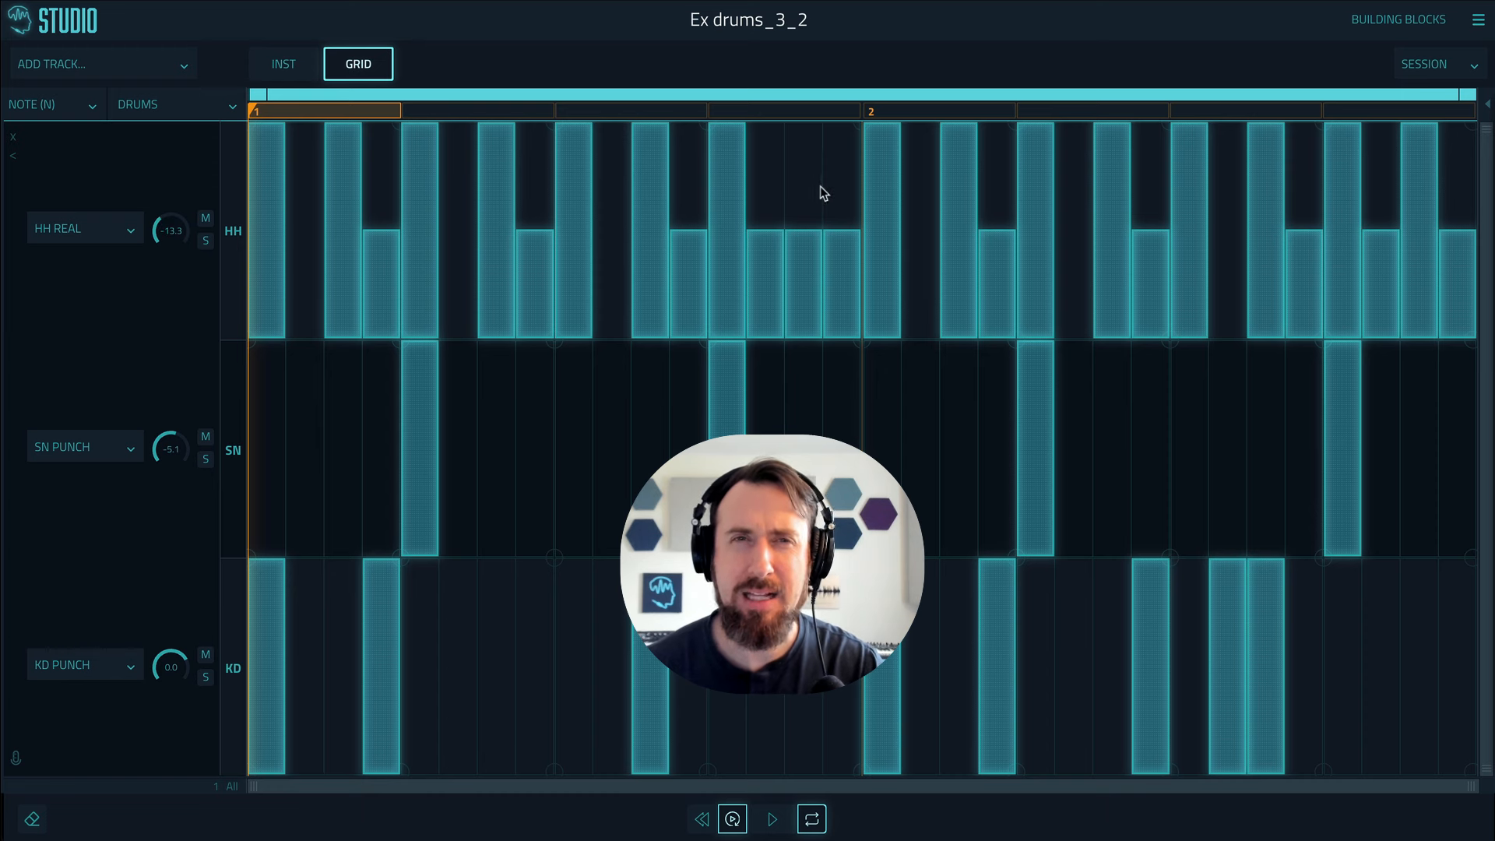
left_click(205, 241)
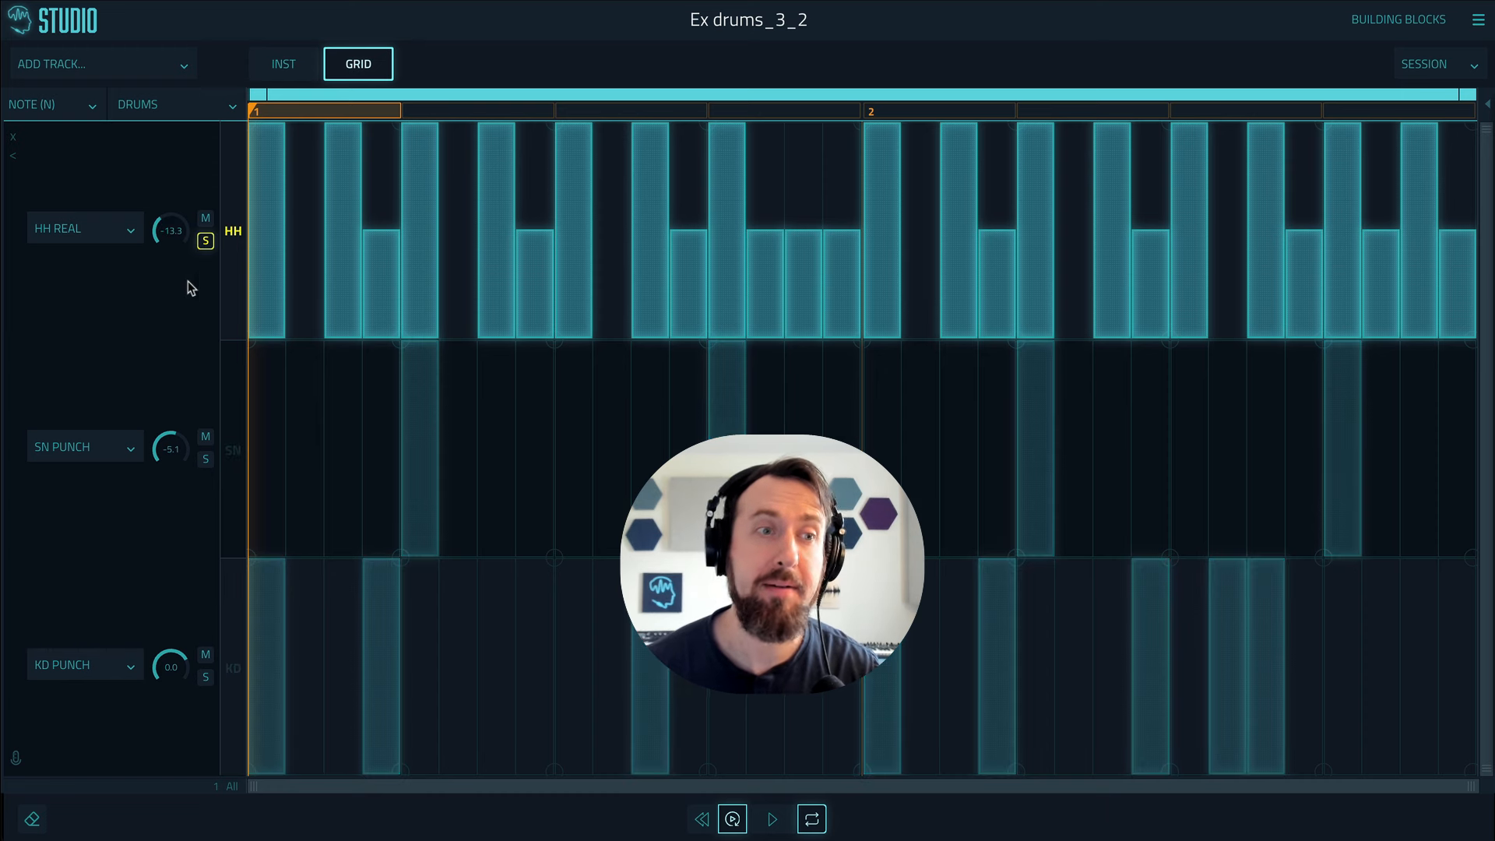
left_click(769, 818)
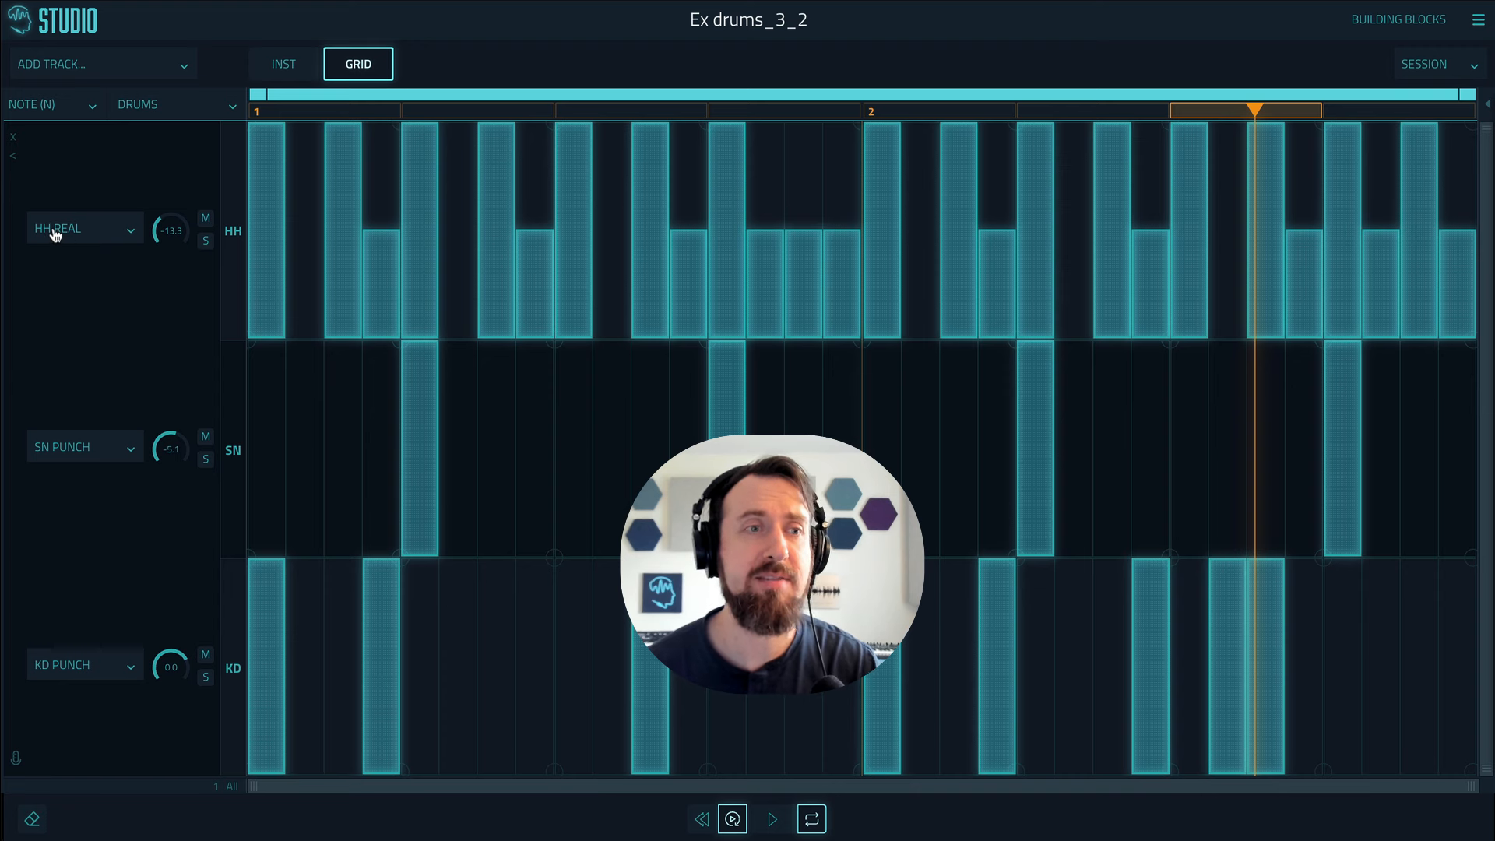
mouse_move(50, 448)
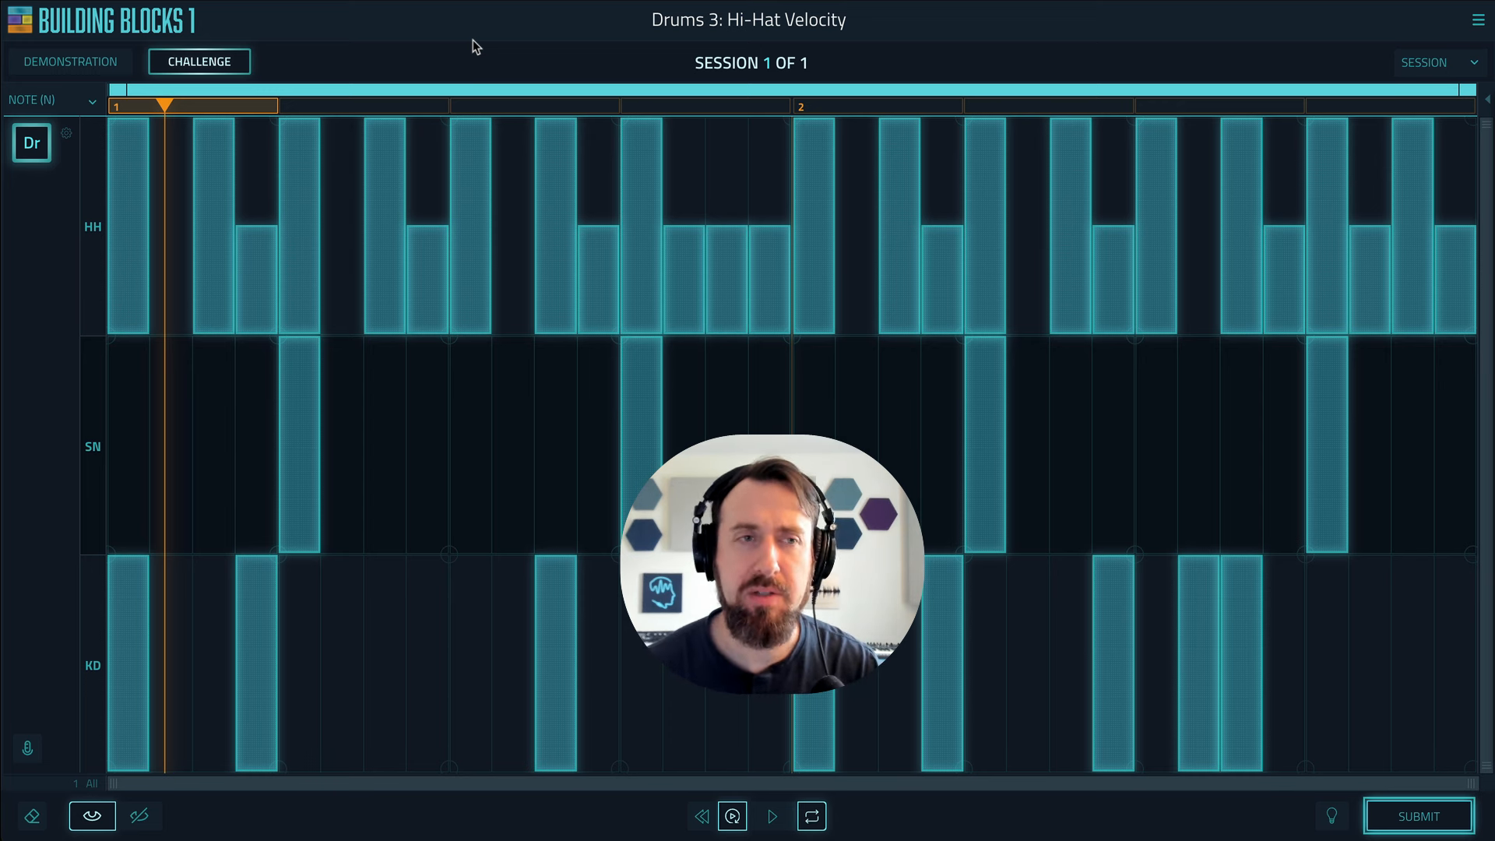
mouse_move(374, 385)
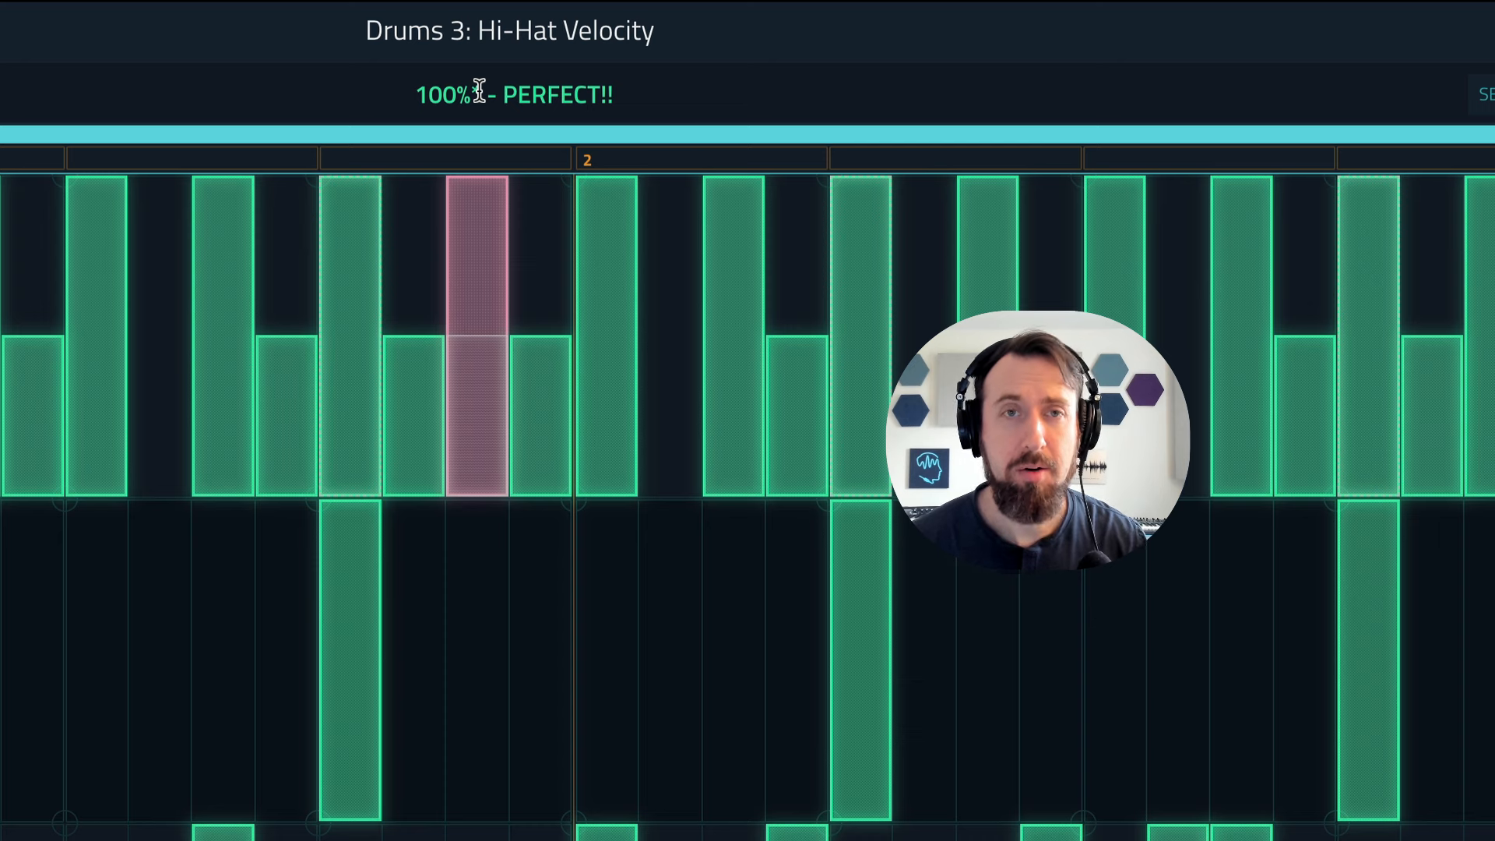
mouse_move(482, 416)
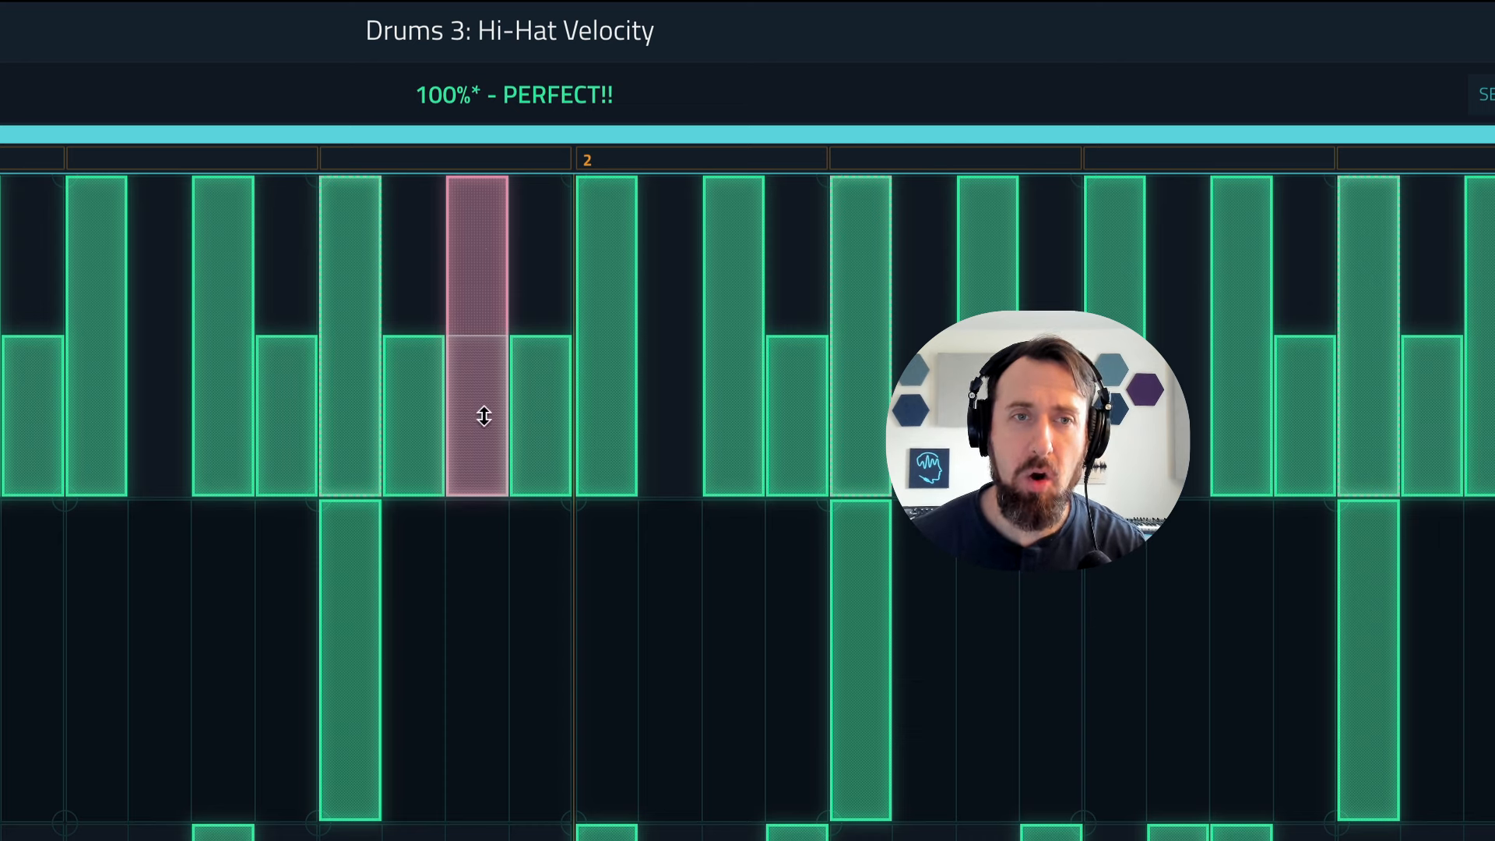
mouse_move(477, 576)
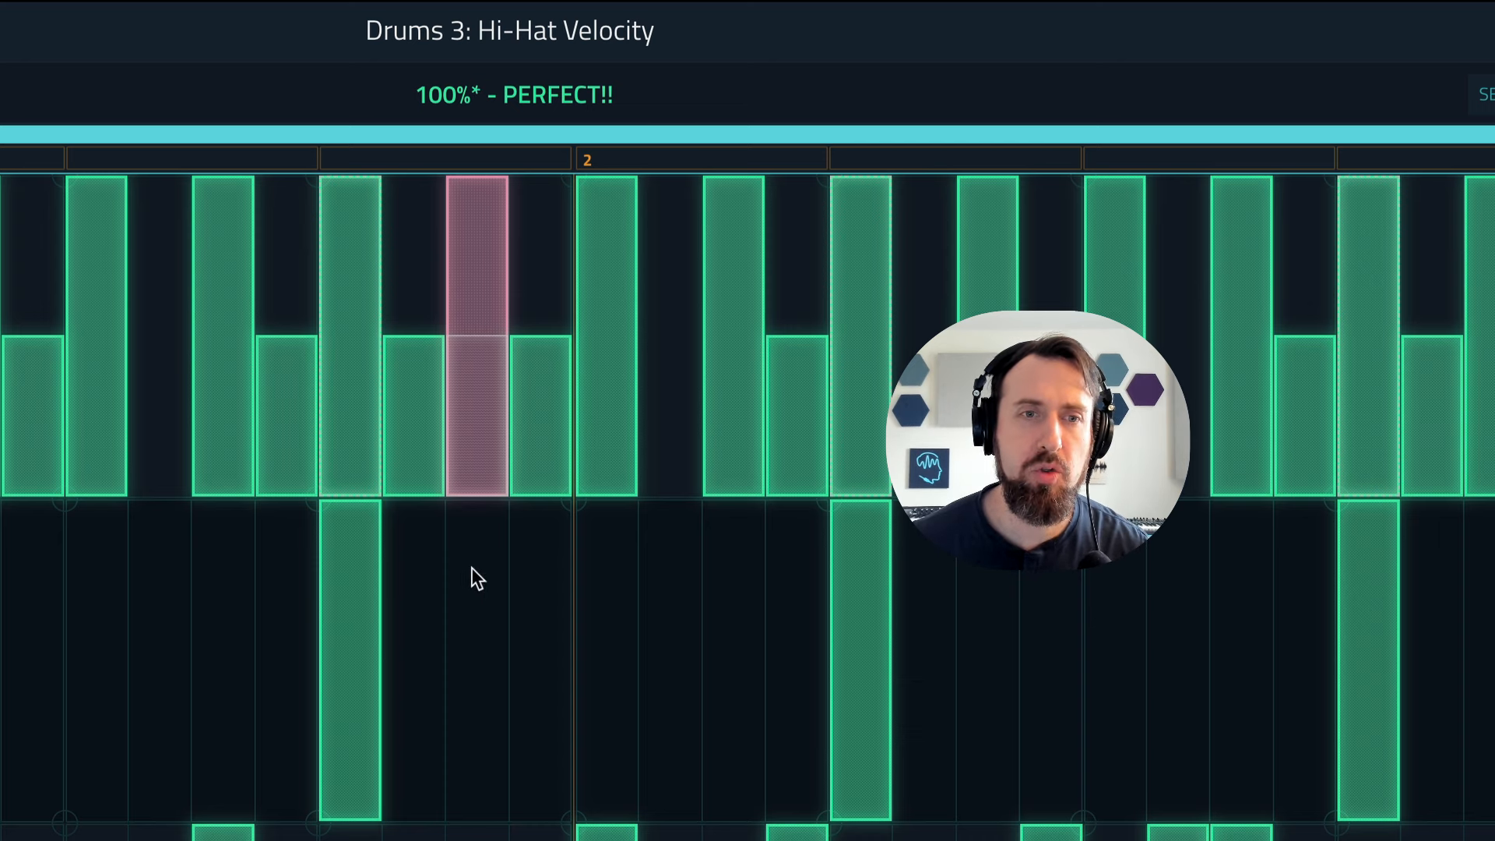
mouse_move(483, 583)
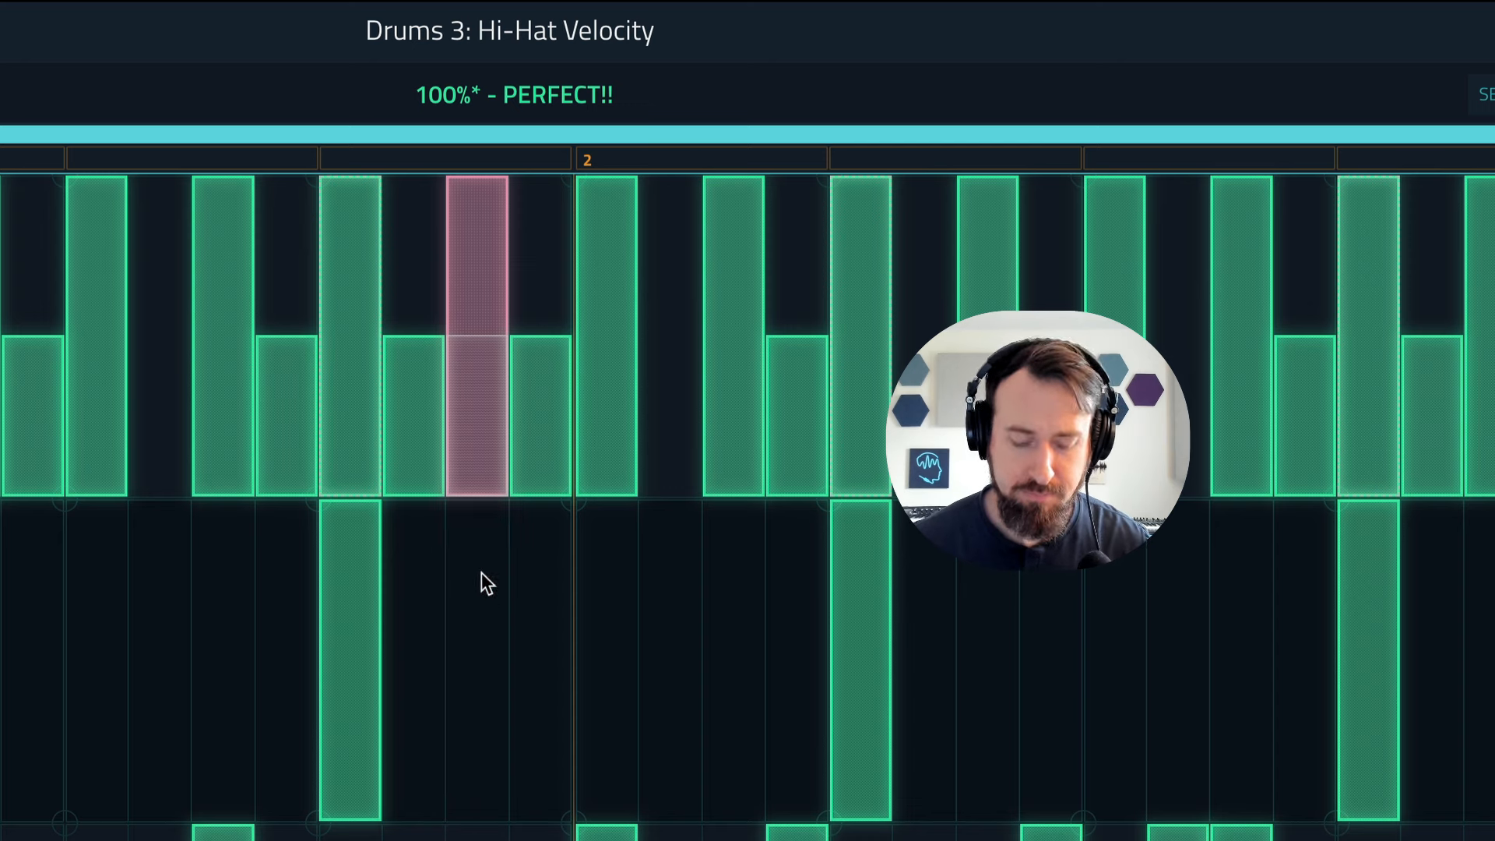
mouse_move(545, 276)
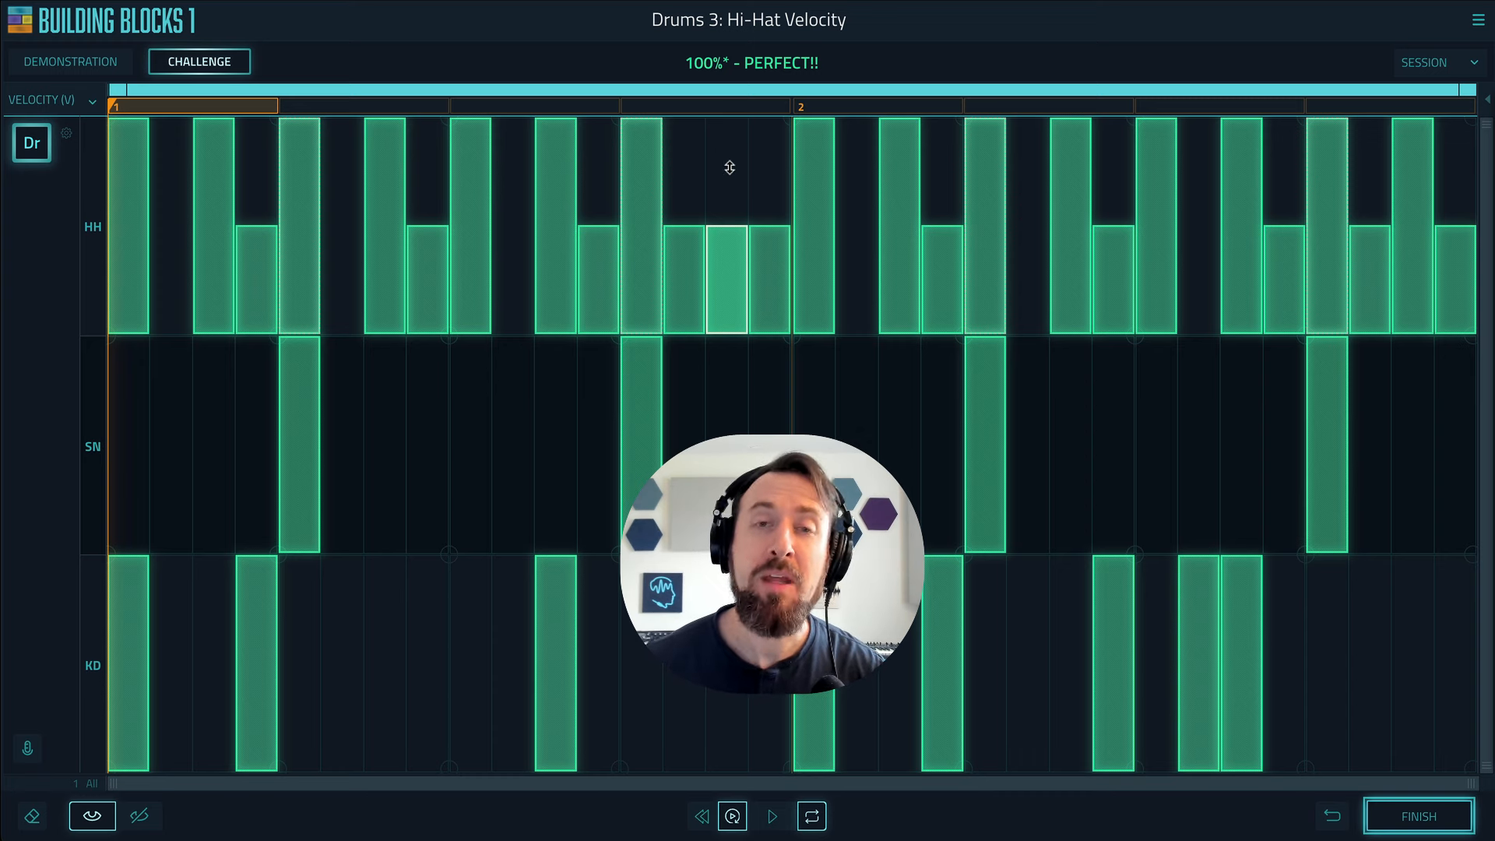
- In Session > Preferences, toggle Include Velocity on and off, then close preferences
left_click(1425, 63)
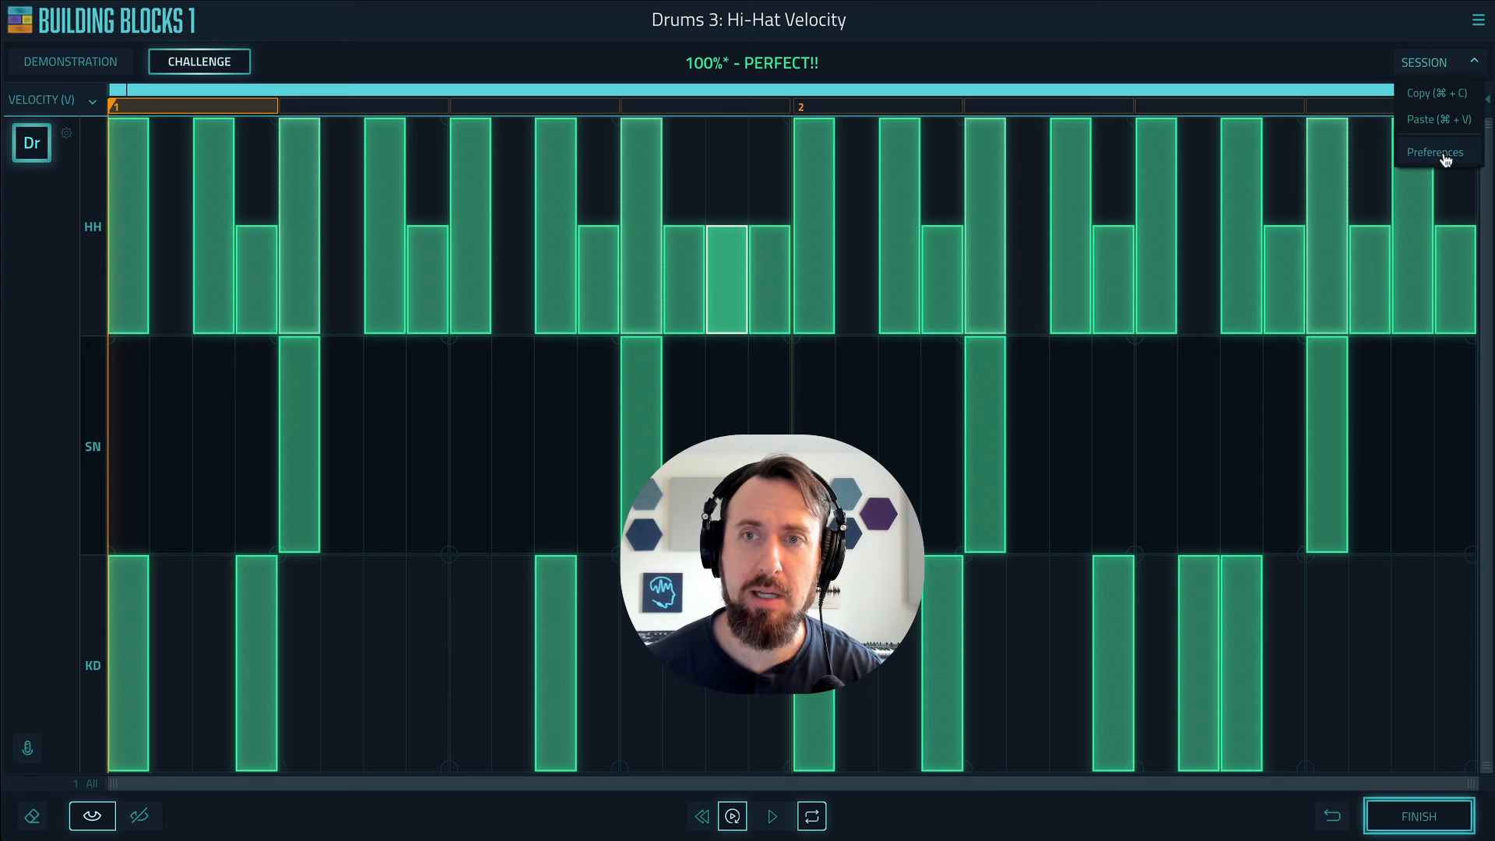
left_click(1435, 152)
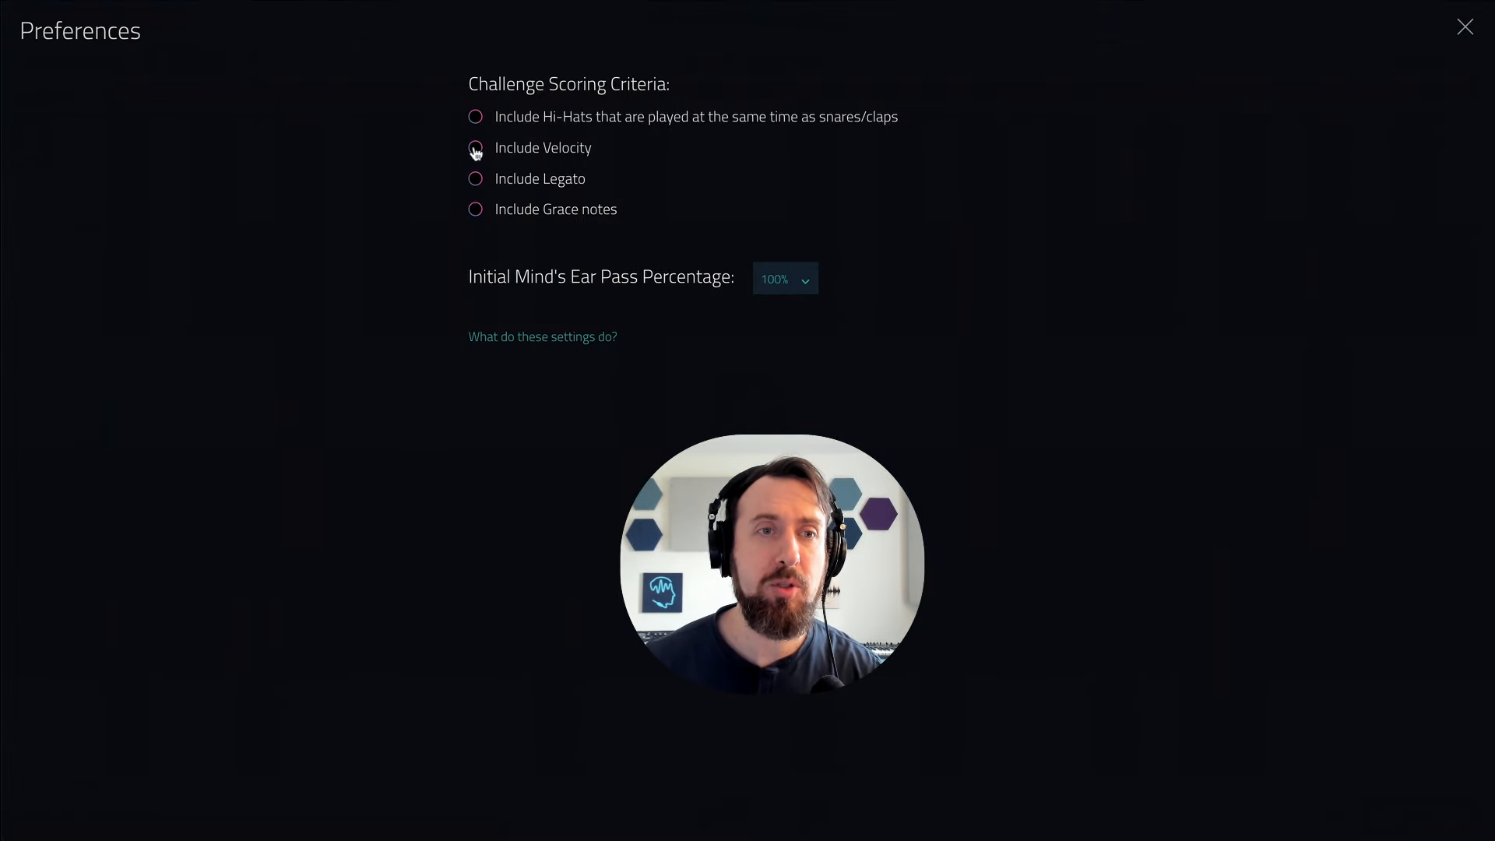
left_click(474, 148)
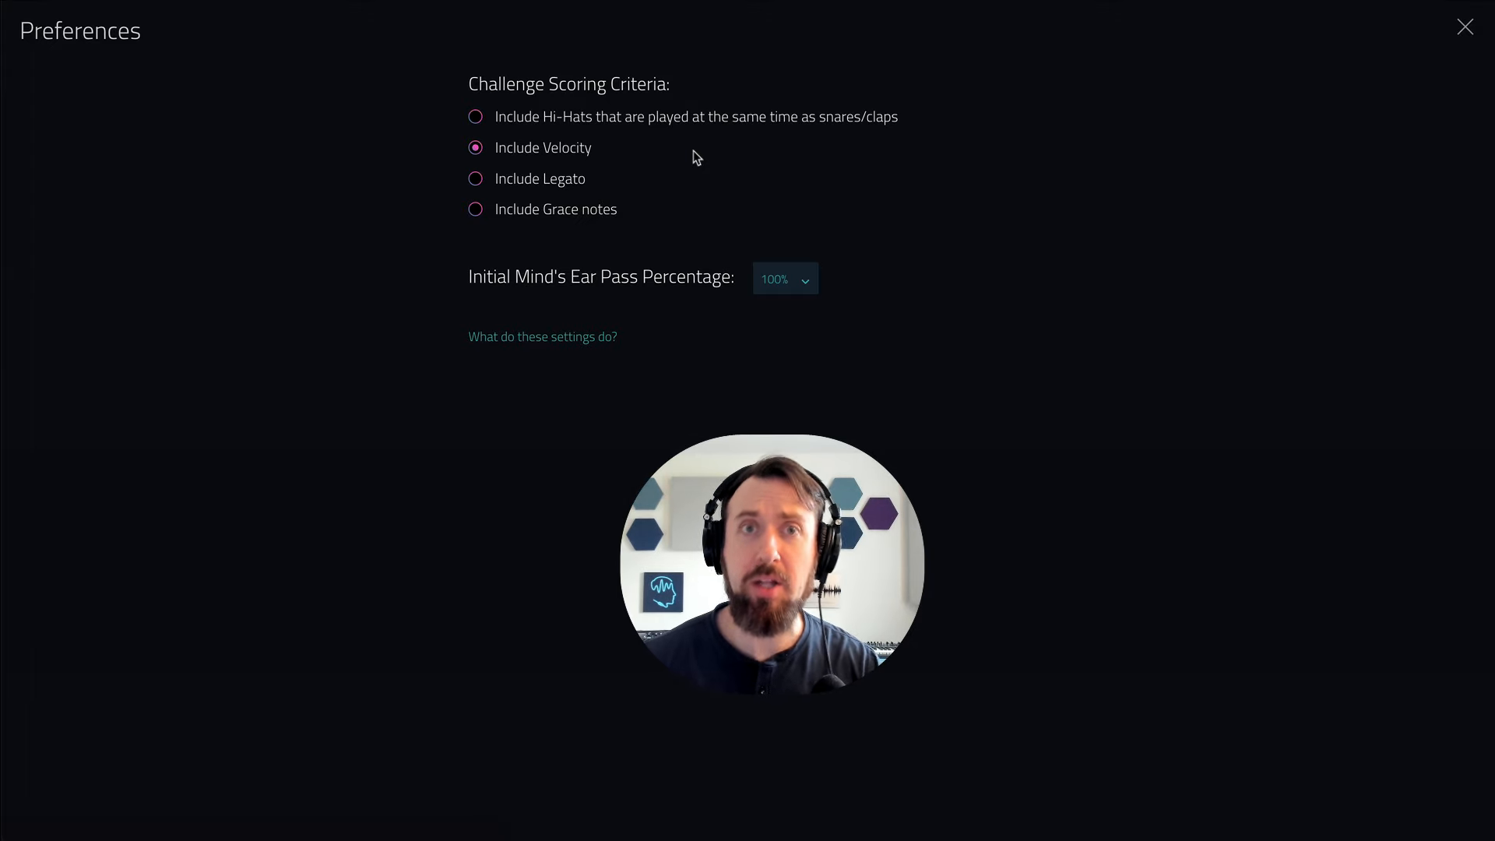
left_click(475, 148)
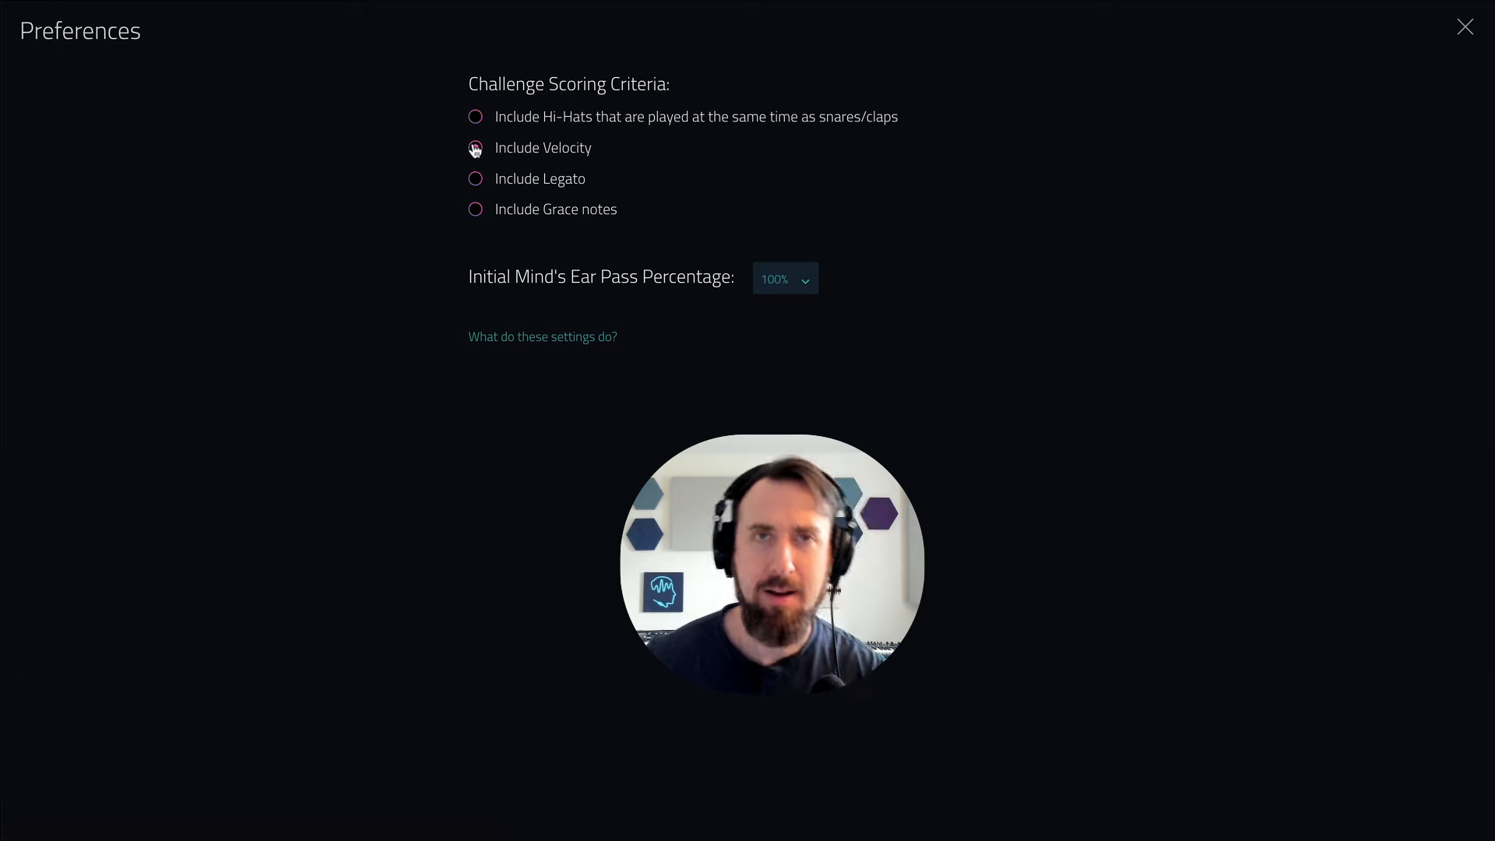
left_click(1463, 26)
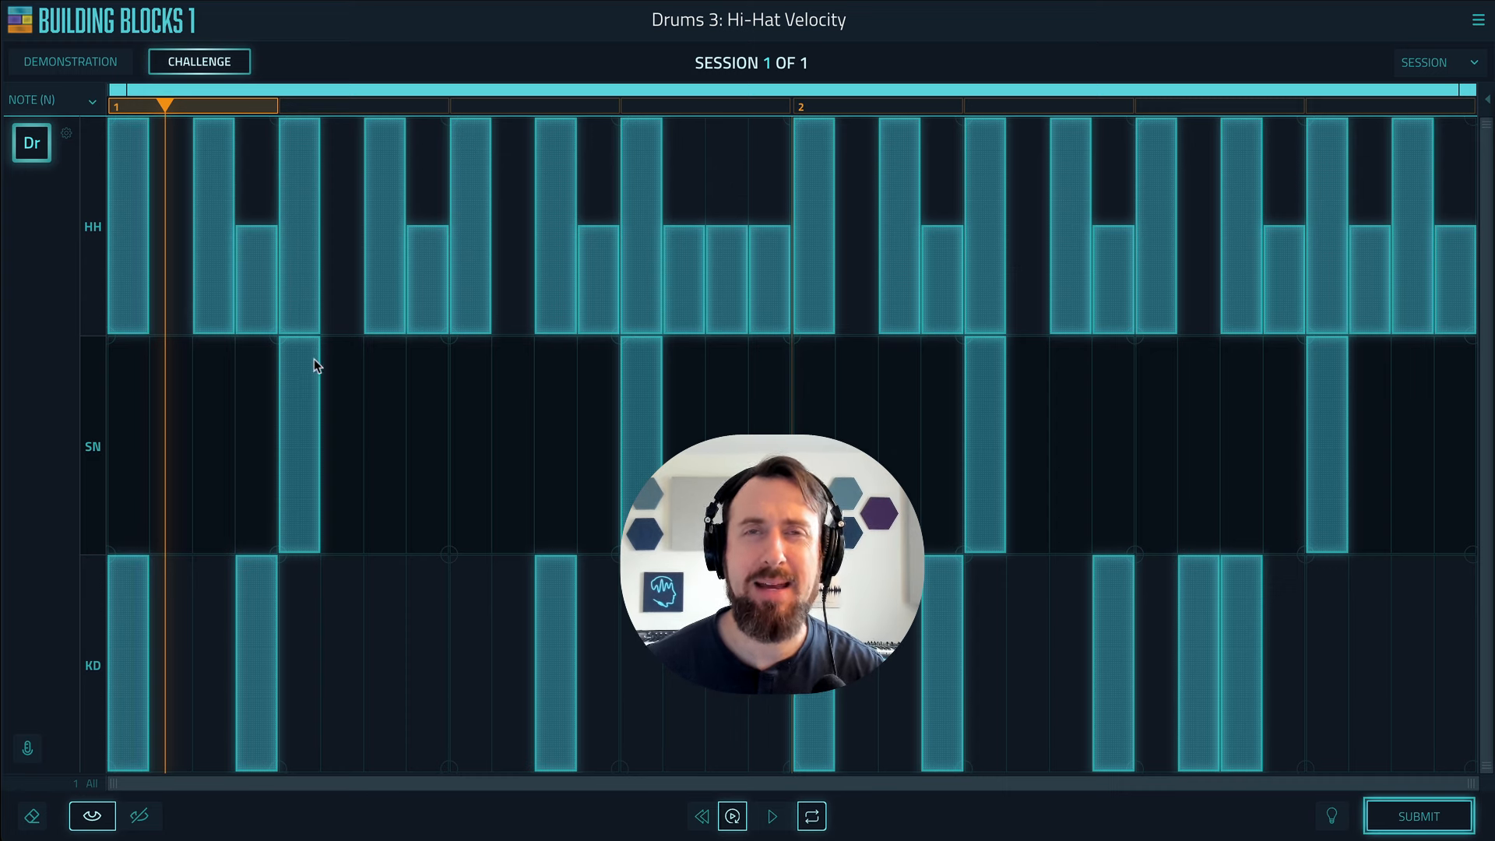
mouse_move(297, 201)
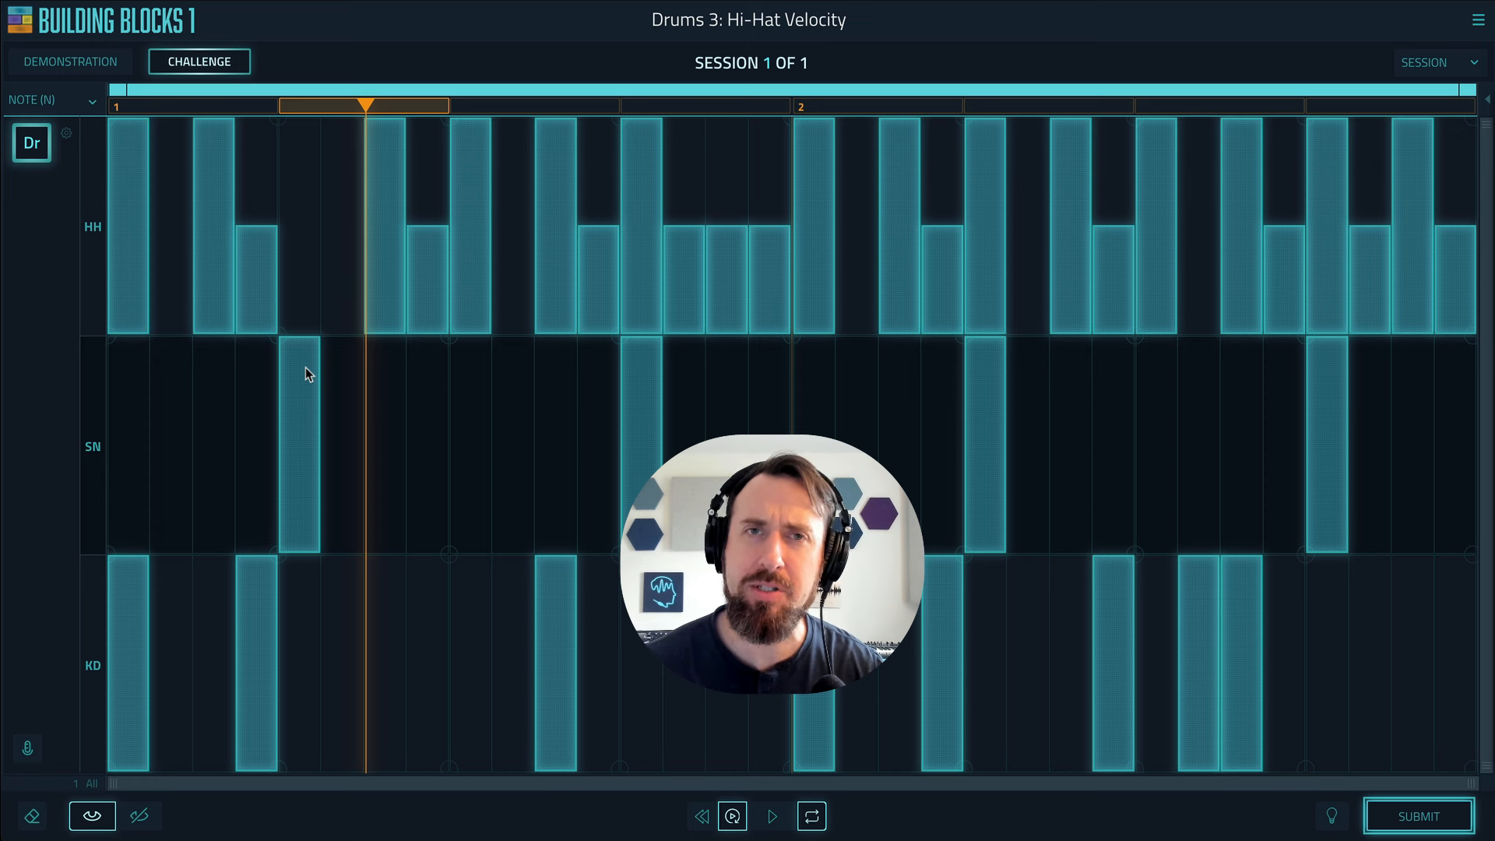
mouse_move(308, 264)
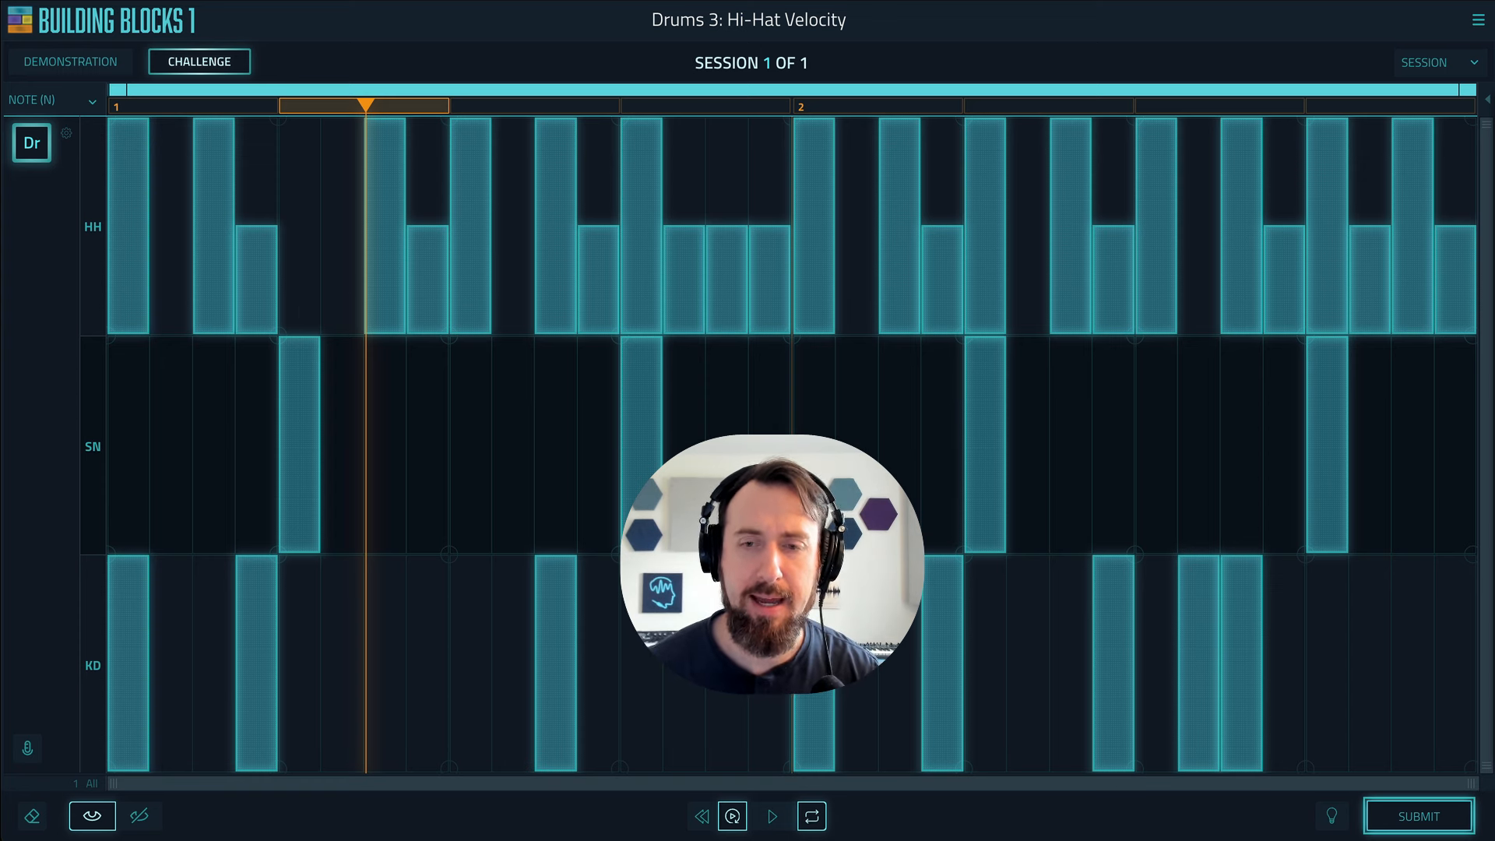
left_click(1418, 816)
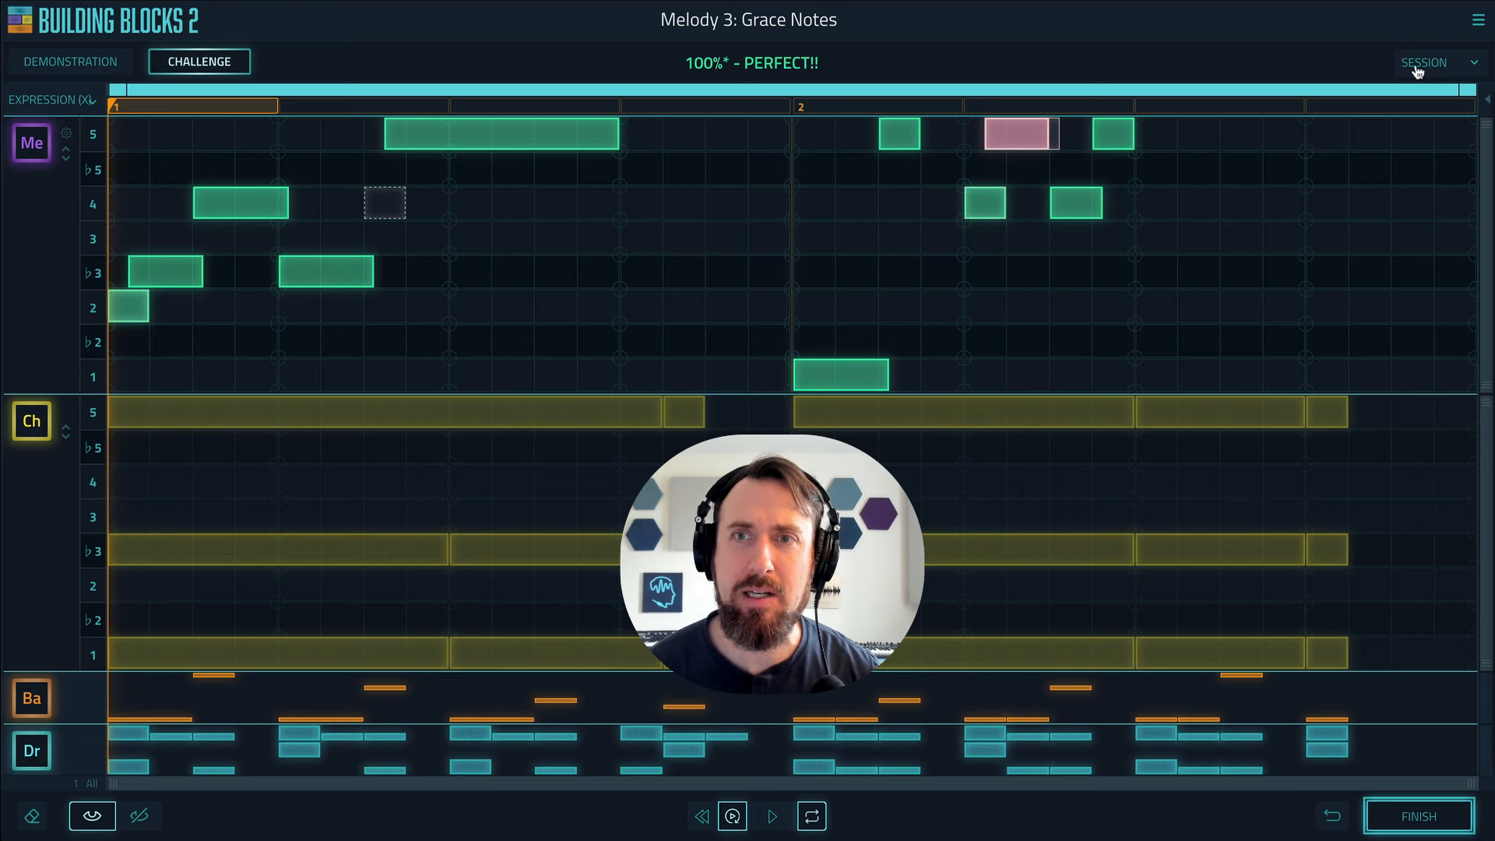
- Reach preferences from the session options and close them
left_click(1424, 62)
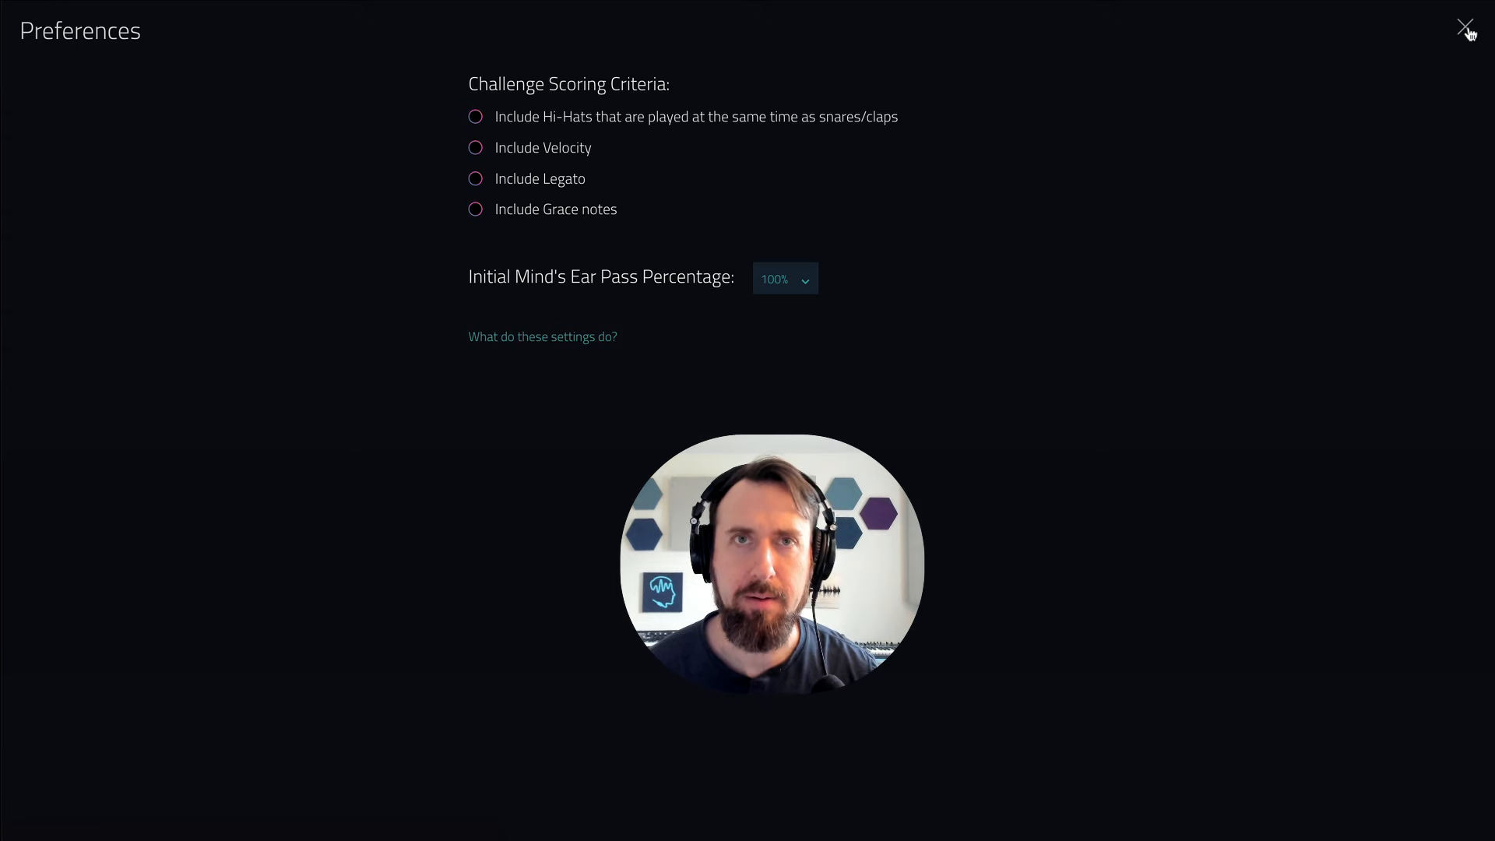
left_click(1466, 25)
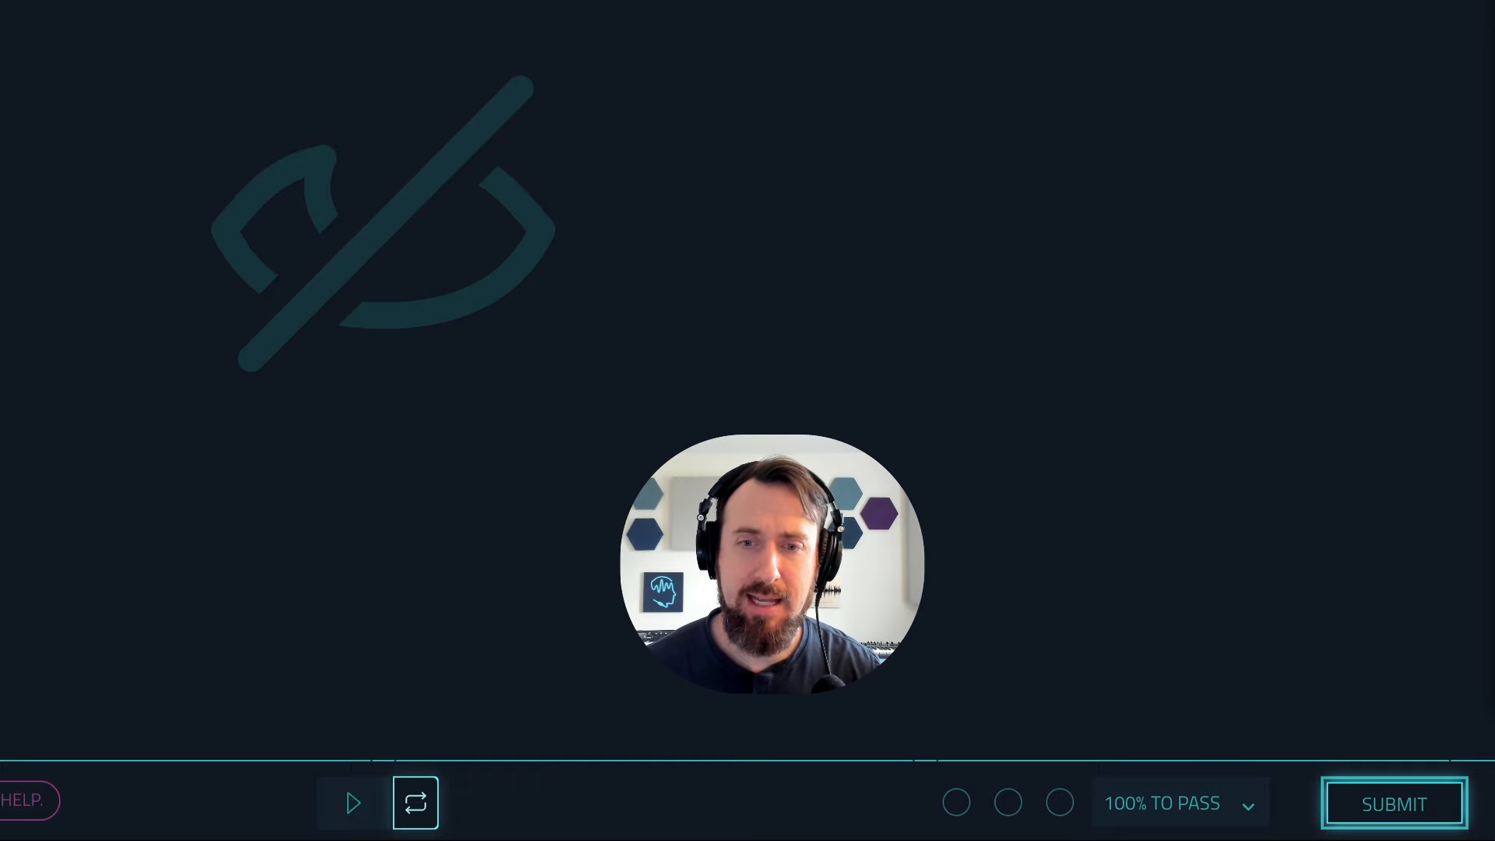
mouse_move(850, 732)
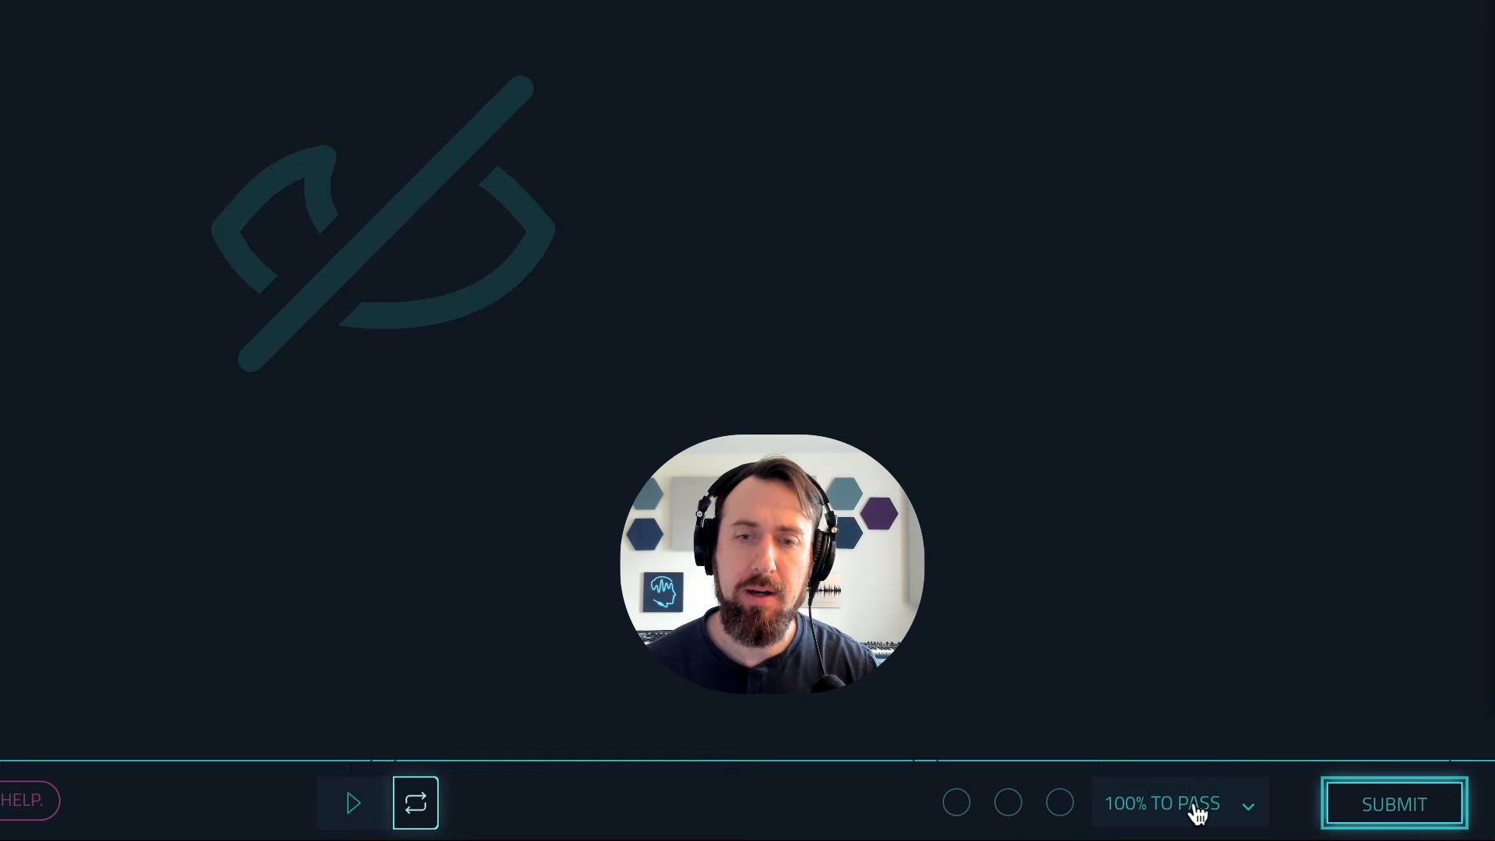
left_click(1160, 803)
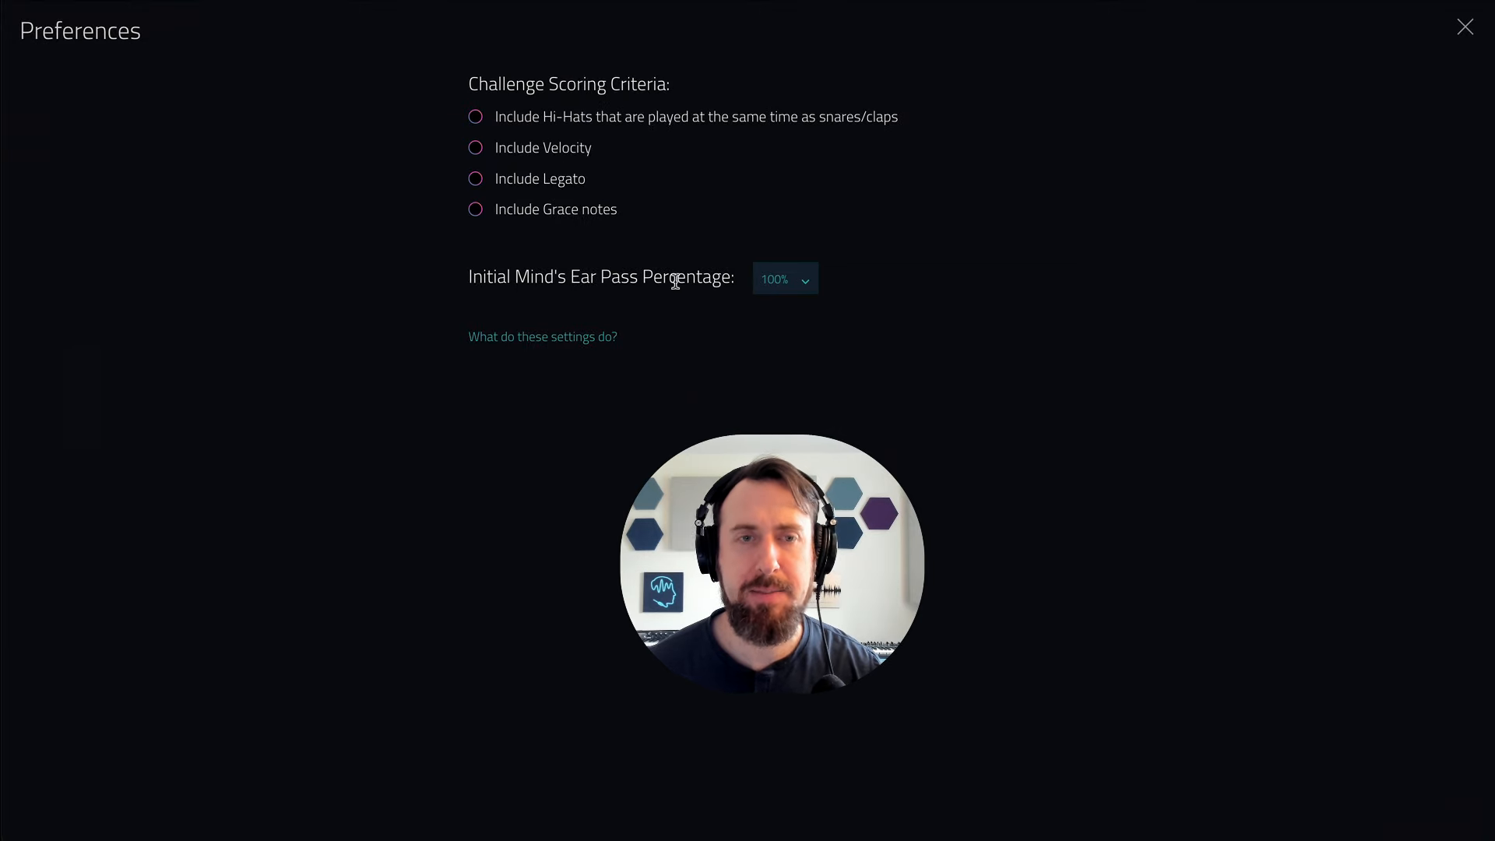
left_click(784, 279)
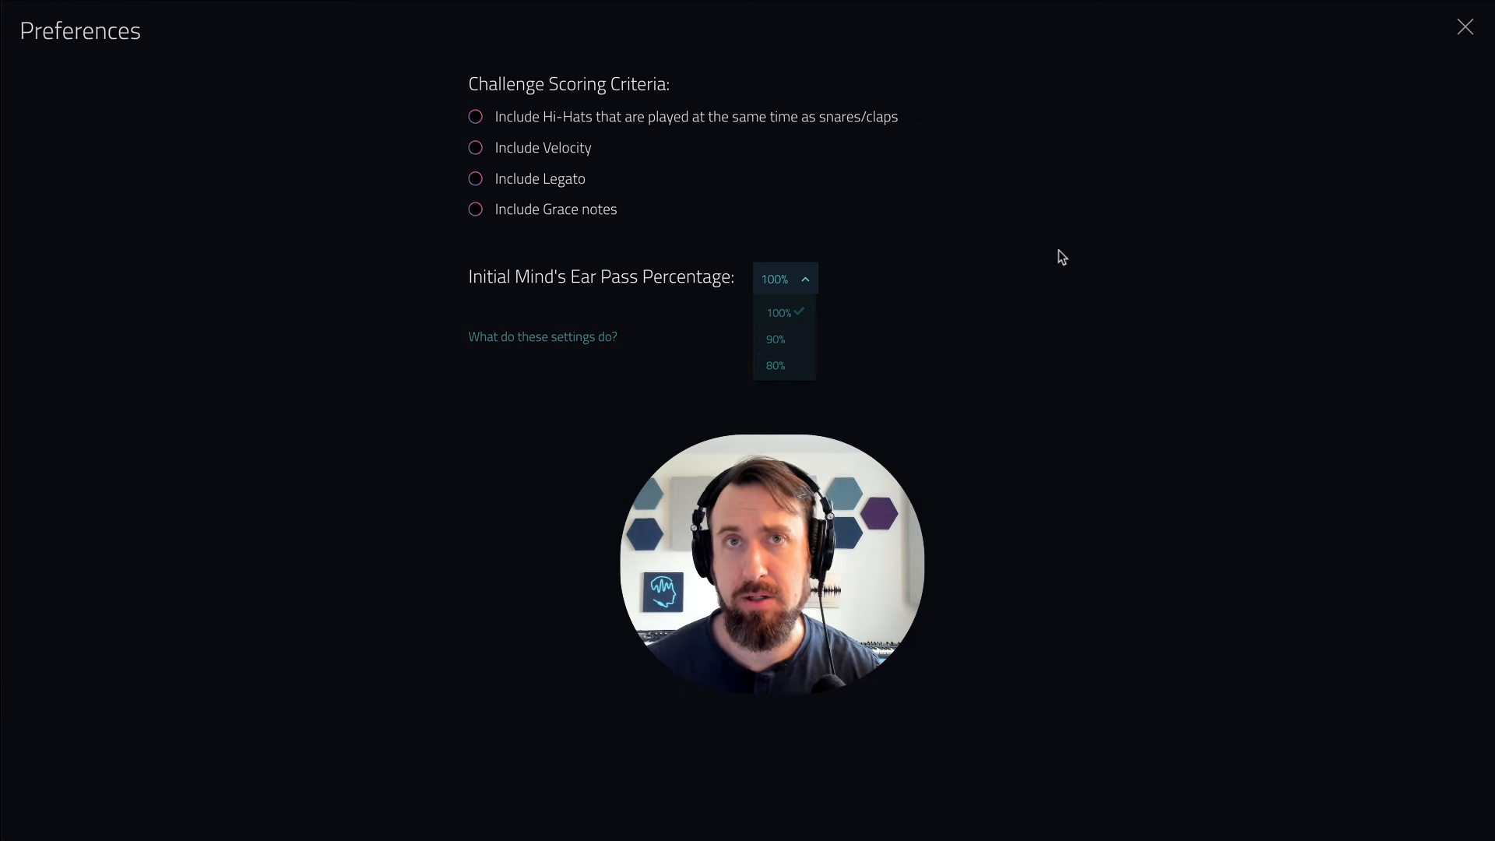
left_click(1464, 26)
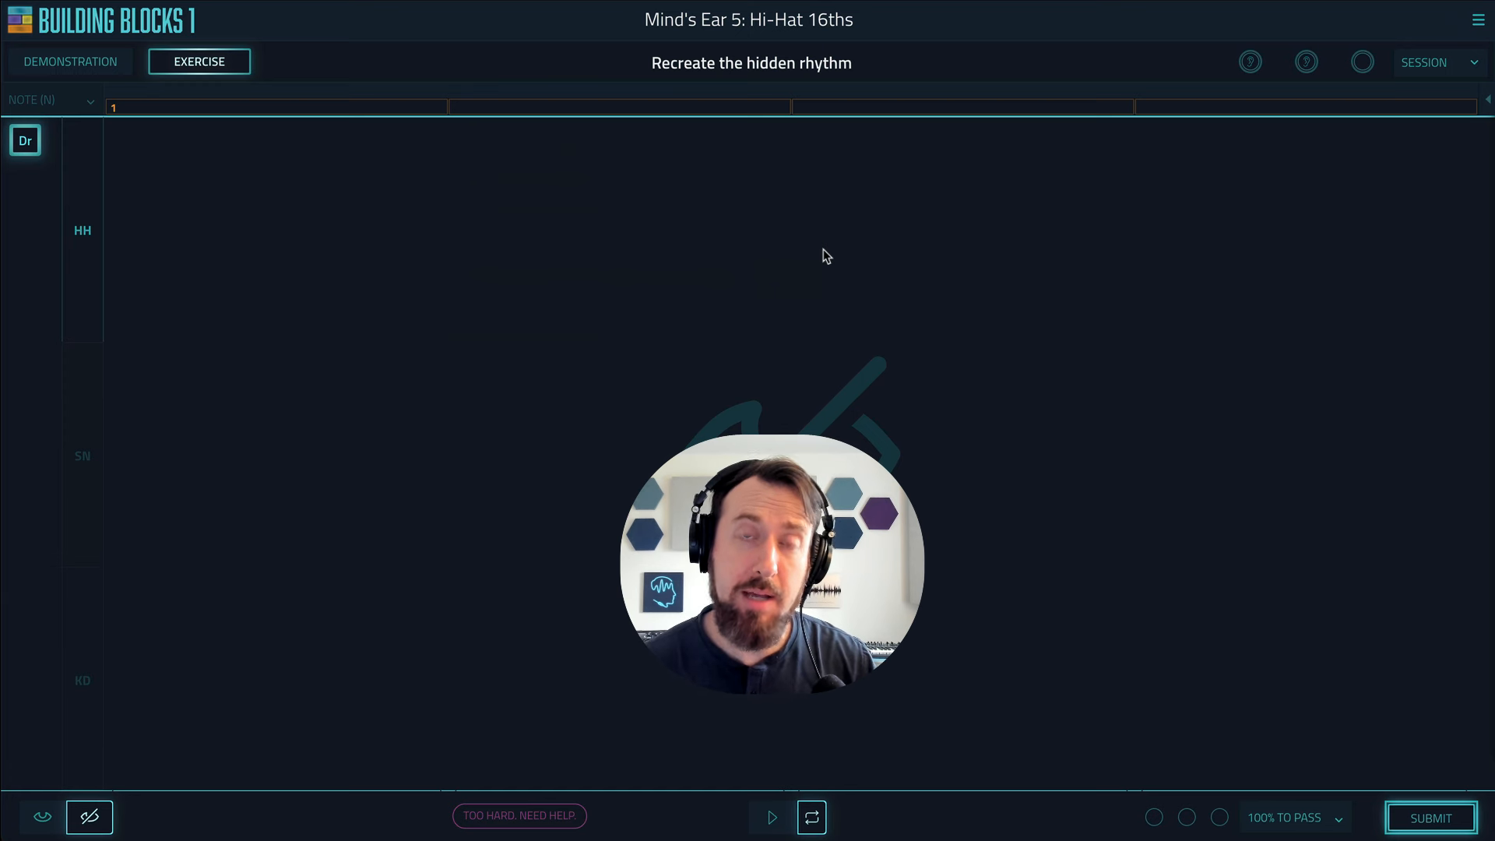